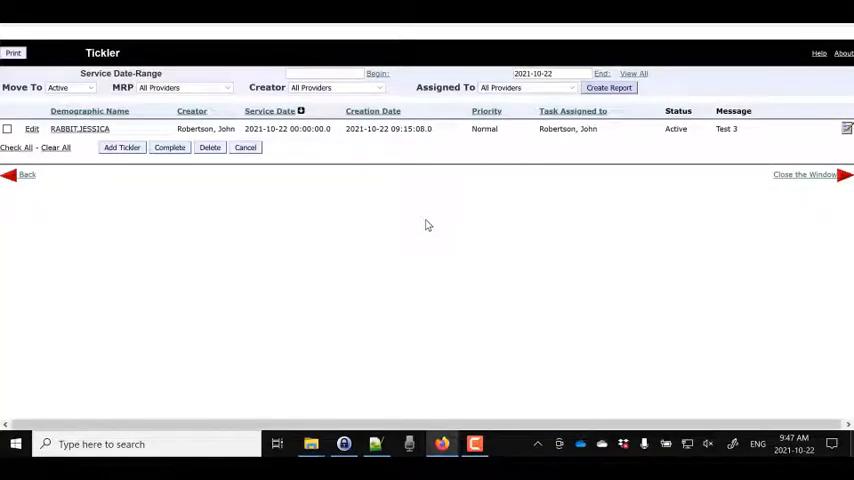
mouse_move(420, 250)
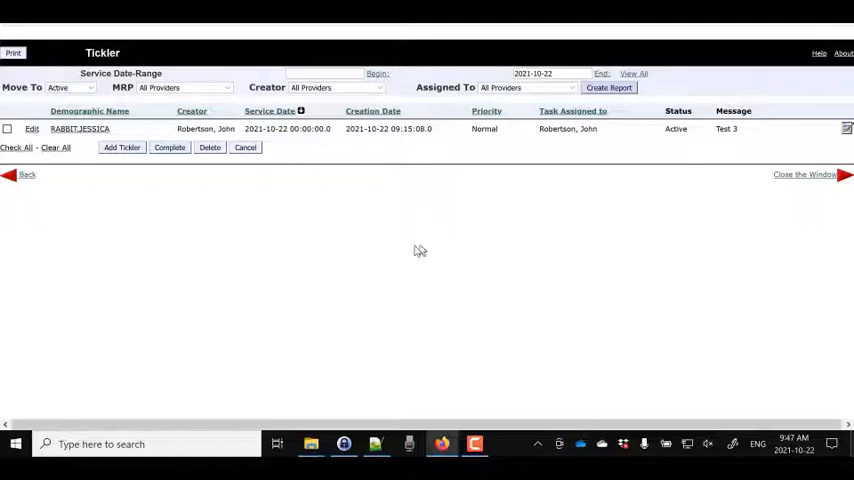
mouse_move(80, 128)
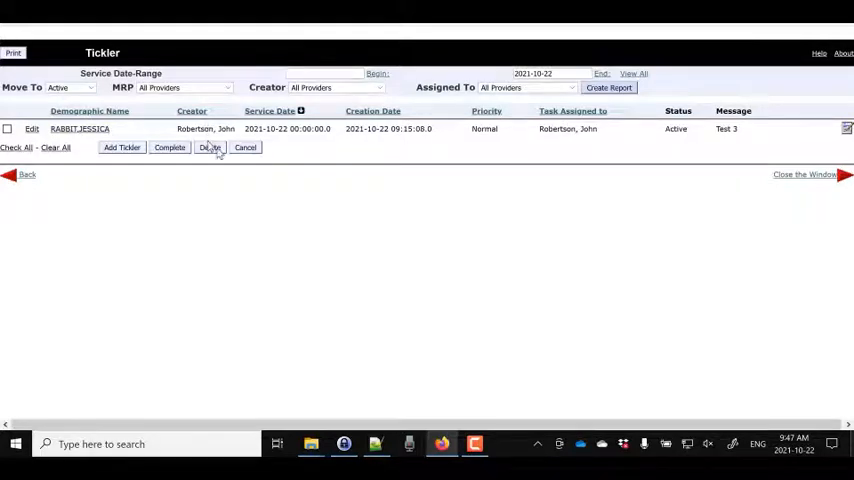
mouse_move(292, 160)
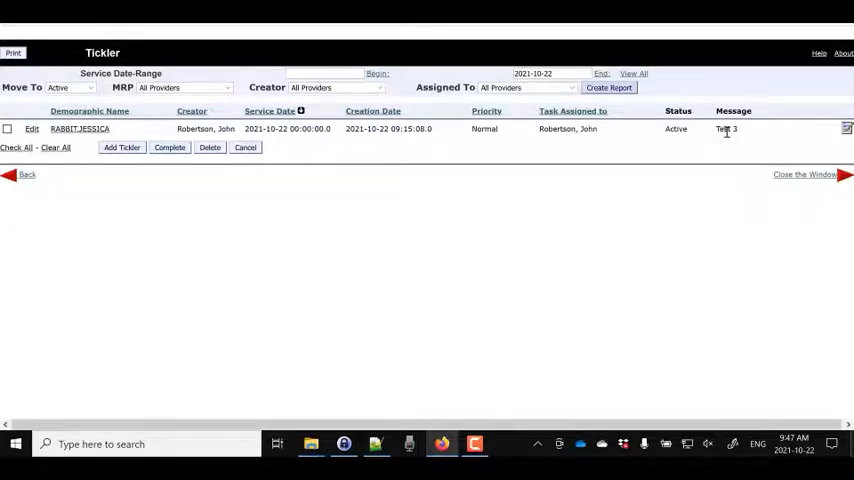
mouse_move(524, 230)
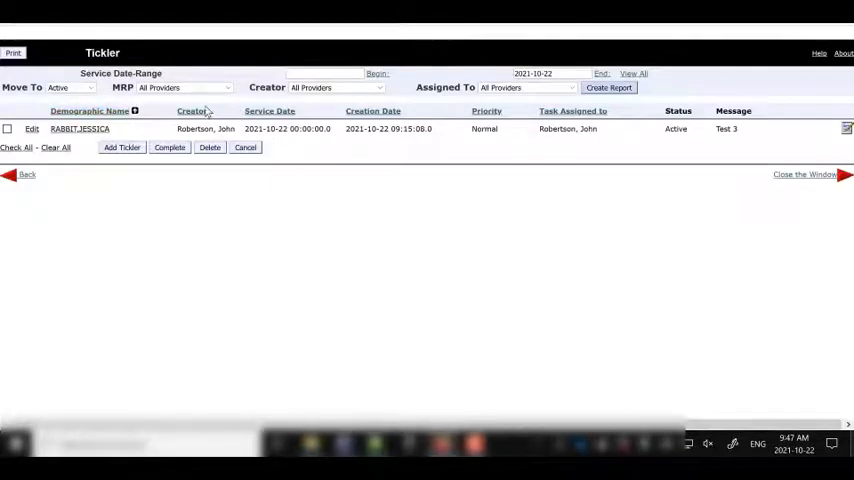
Read the 'Using Ticklers To Create Action Alerts' manual page and return to the Tickler window
click(268, 110)
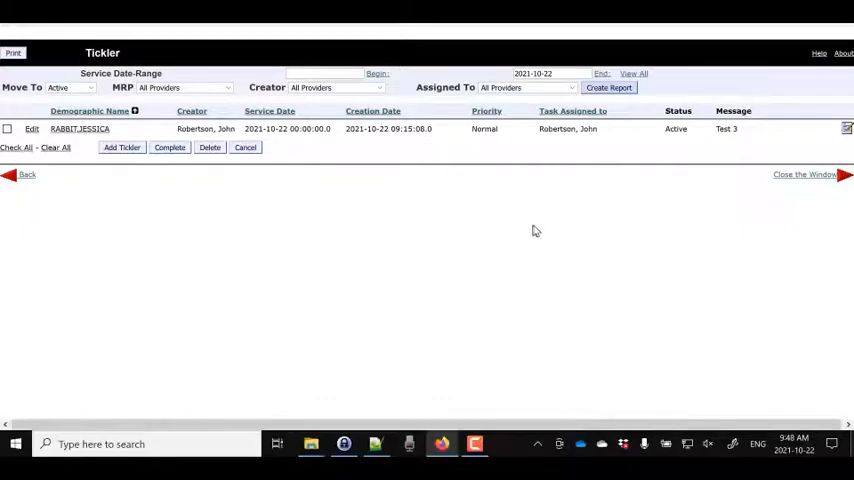
mouse_move(680, 136)
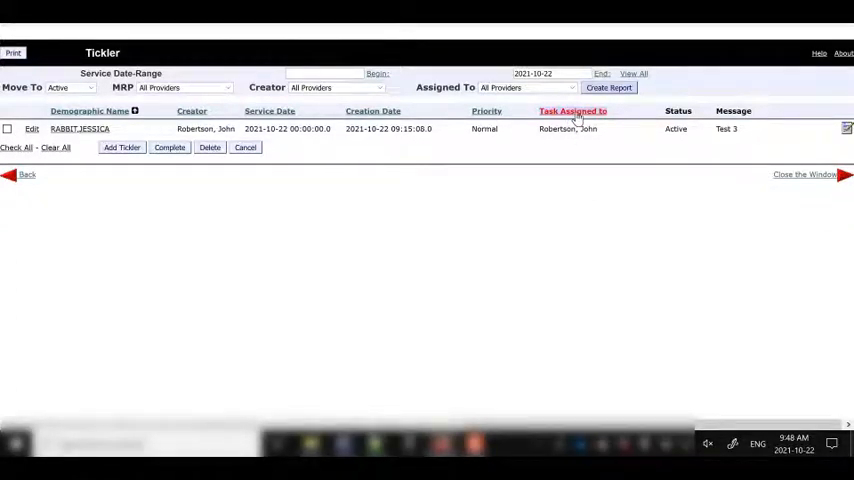
mouse_move(572, 130)
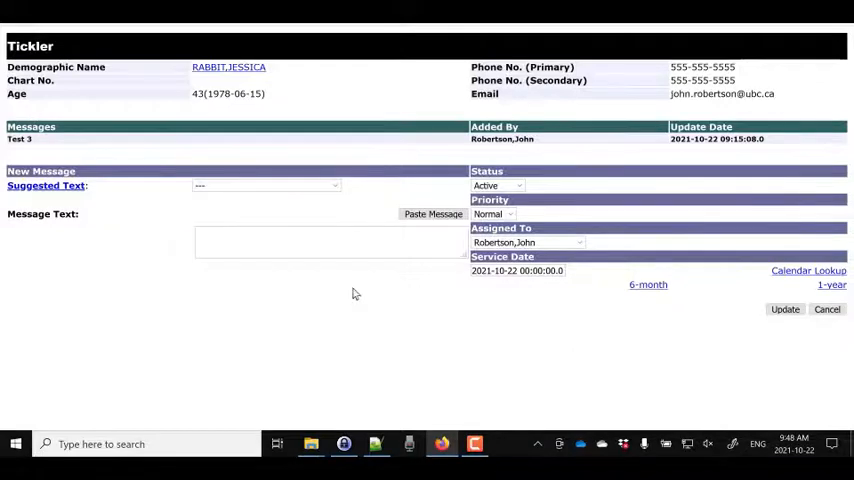
mouse_move(350, 316)
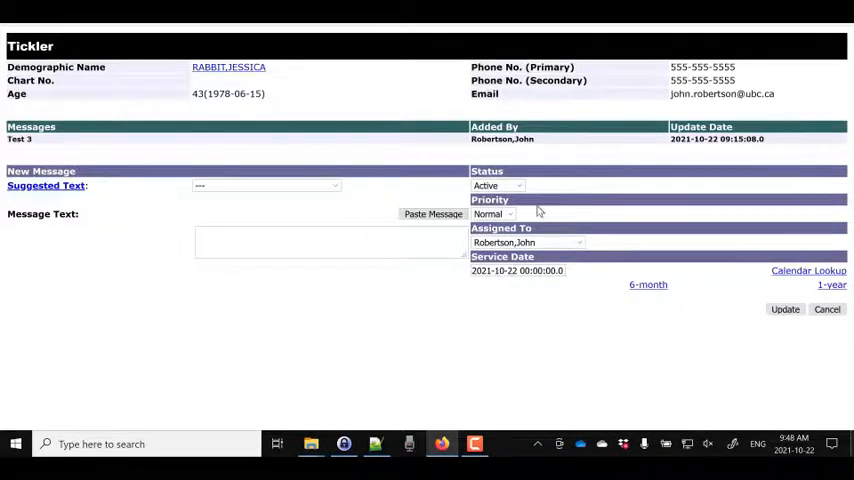
mouse_move(600, 244)
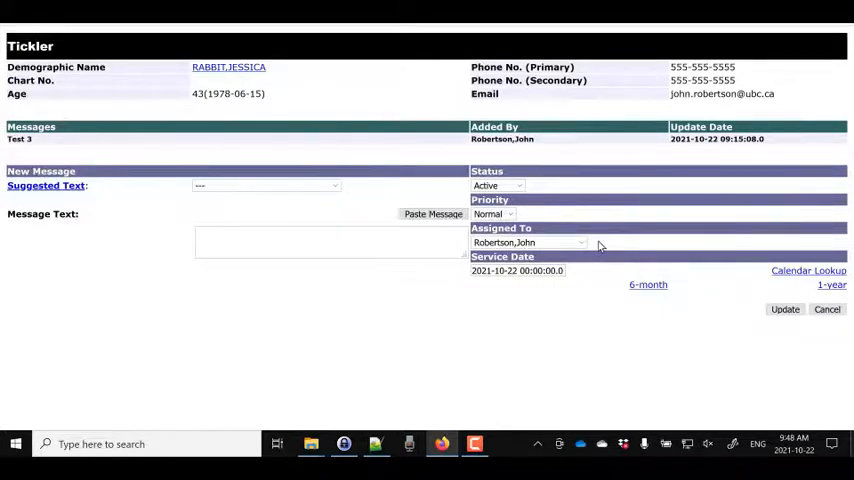
mouse_move(570, 316)
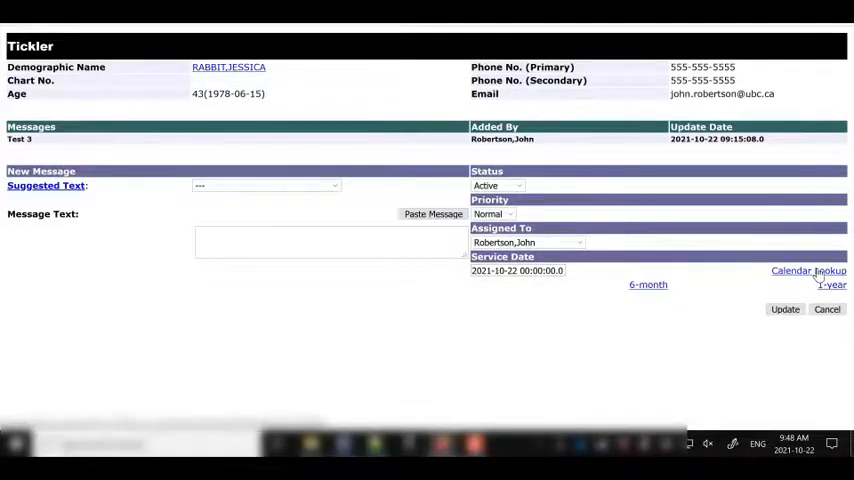
mouse_move(648, 284)
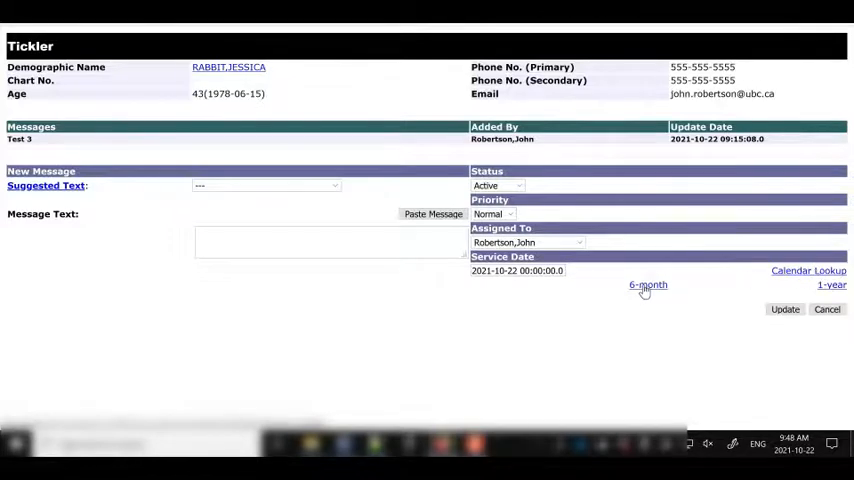
mouse_move(784, 308)
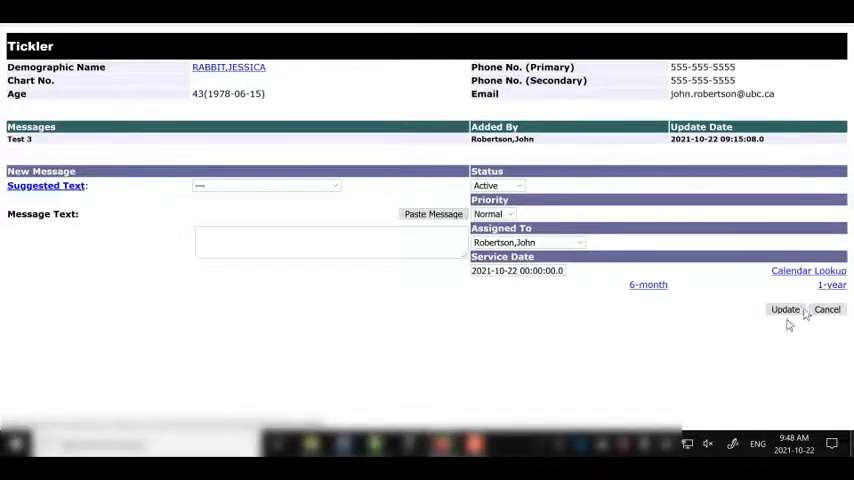
mouse_move(568, 324)
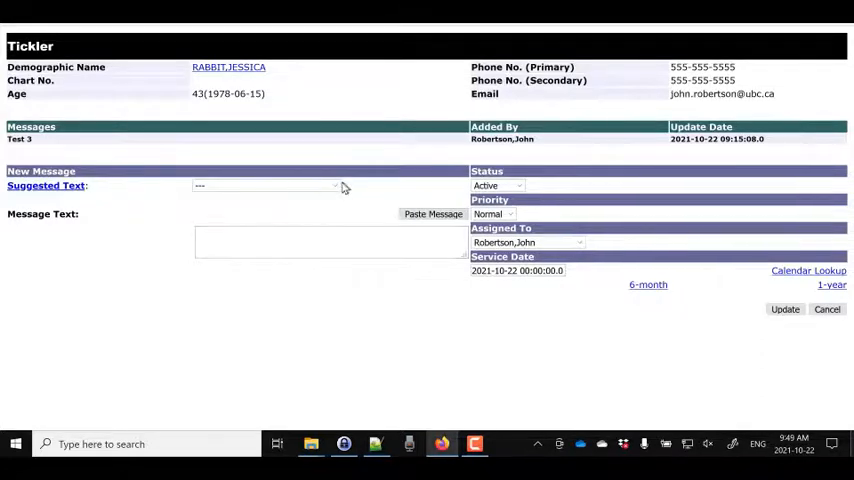
click(264, 186)
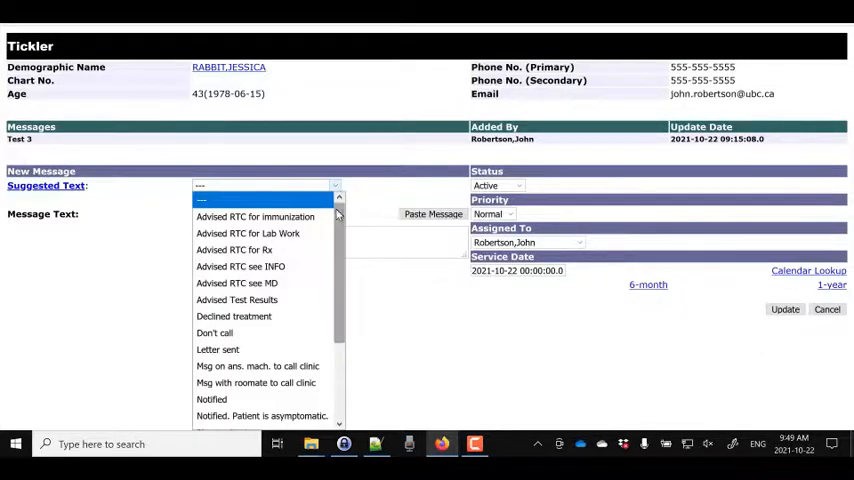
scroll(down, 3)
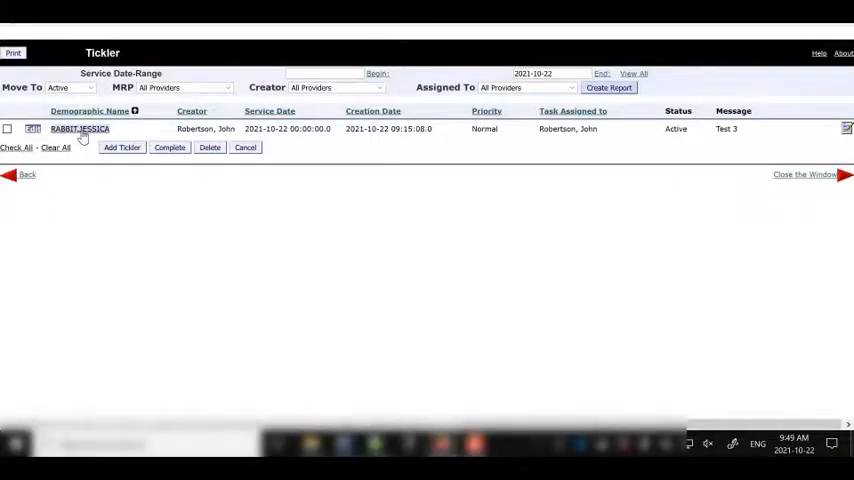
click(80, 128)
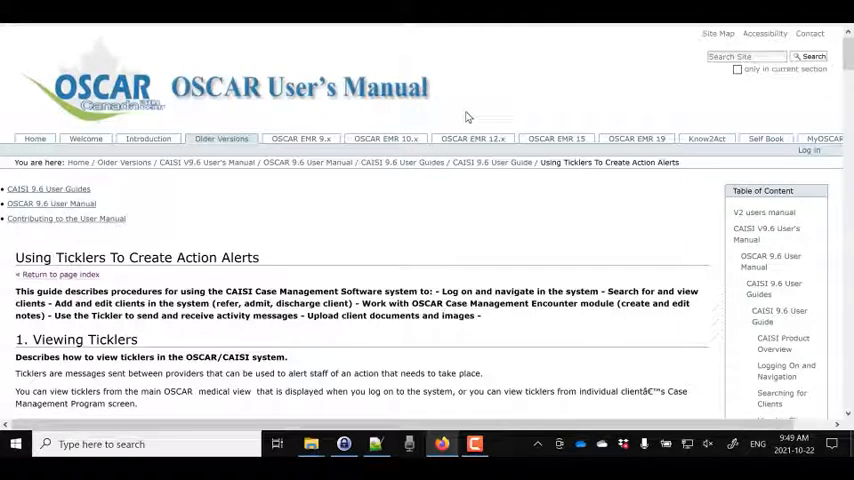
mouse_move(462, 154)
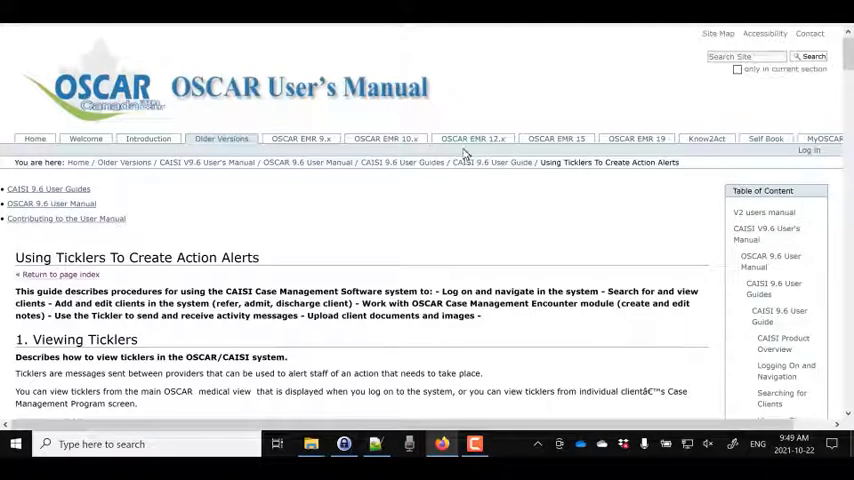
mouse_move(466, 212)
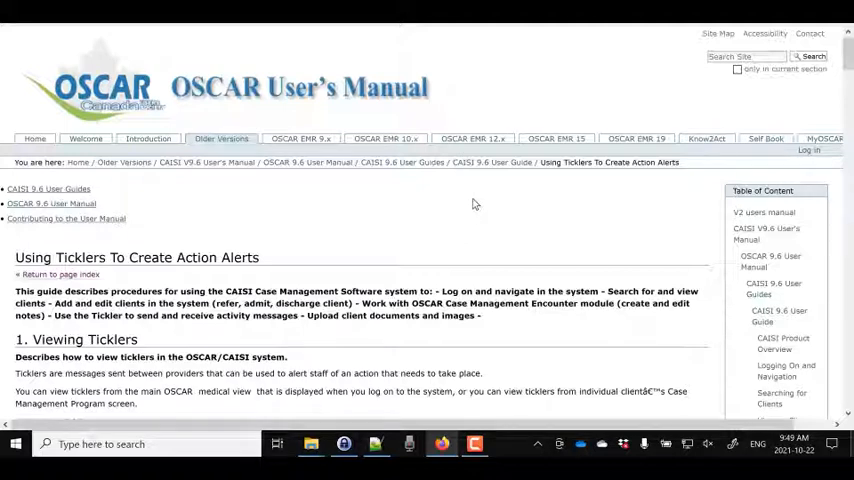
mouse_move(240, 70)
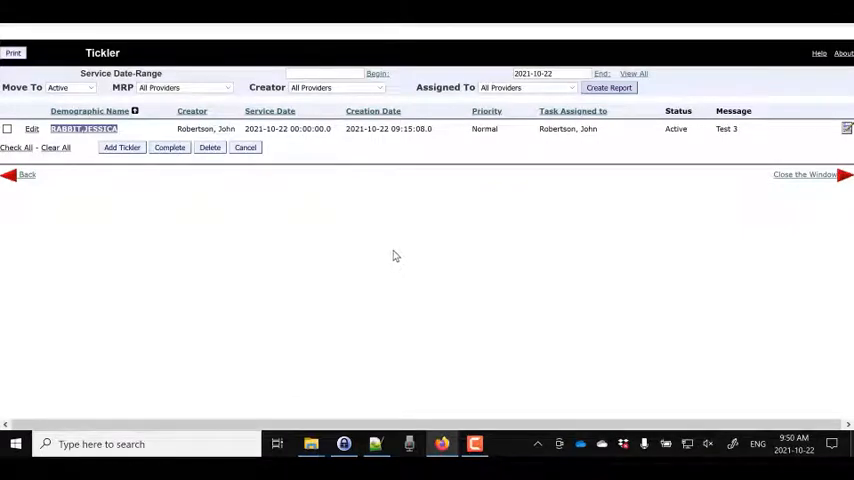
mouse_move(292, 226)
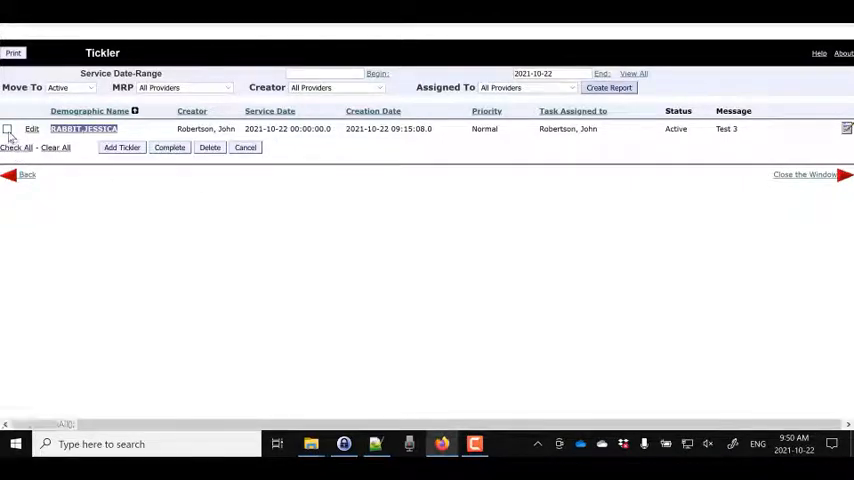
Tick Jessica Rabbit's 'Test 3' tickler for a bulk action in the Active list
click(8, 128)
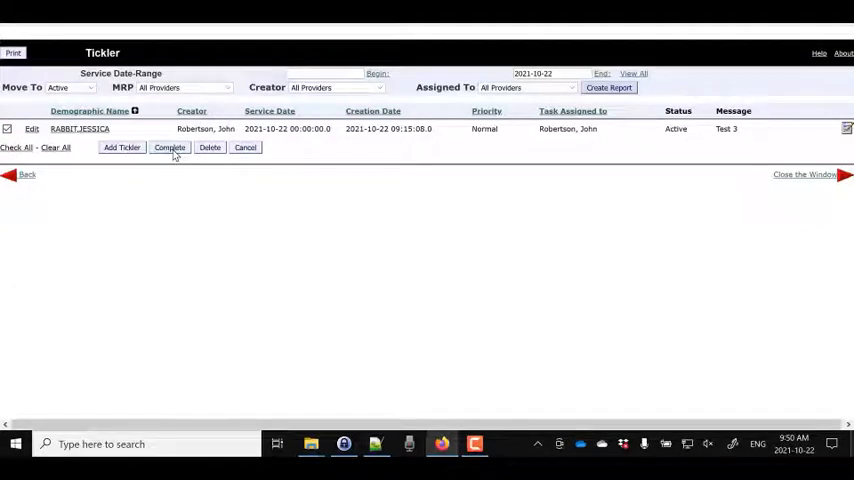
mouse_move(194, 198)
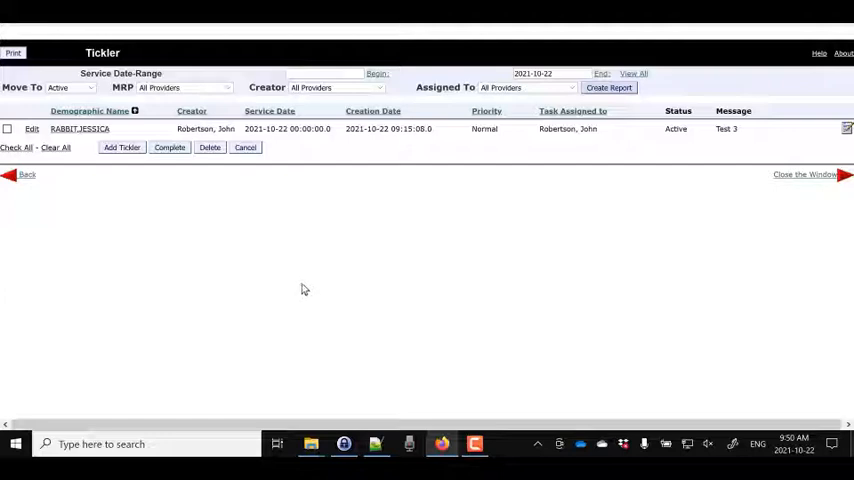
mouse_move(252, 256)
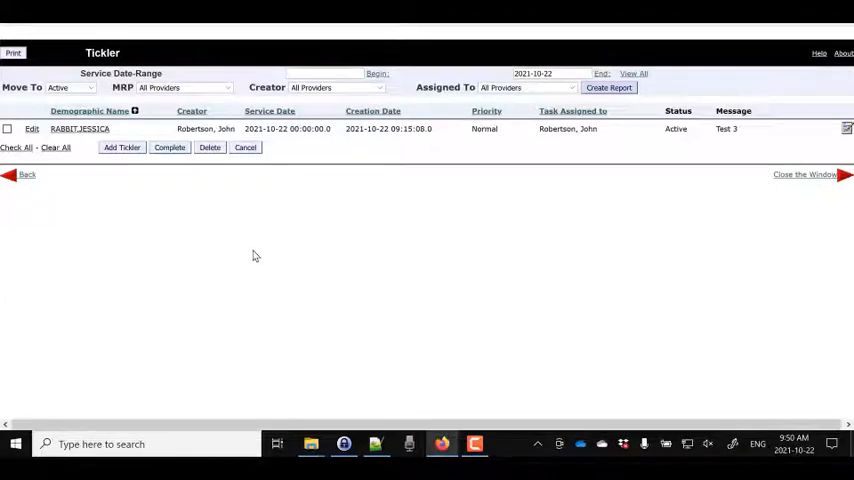
mouse_move(92, 88)
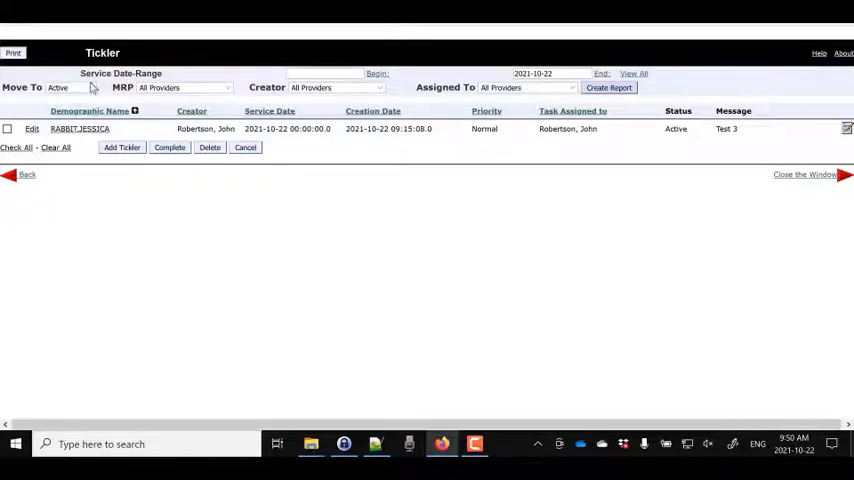
click(68, 88)
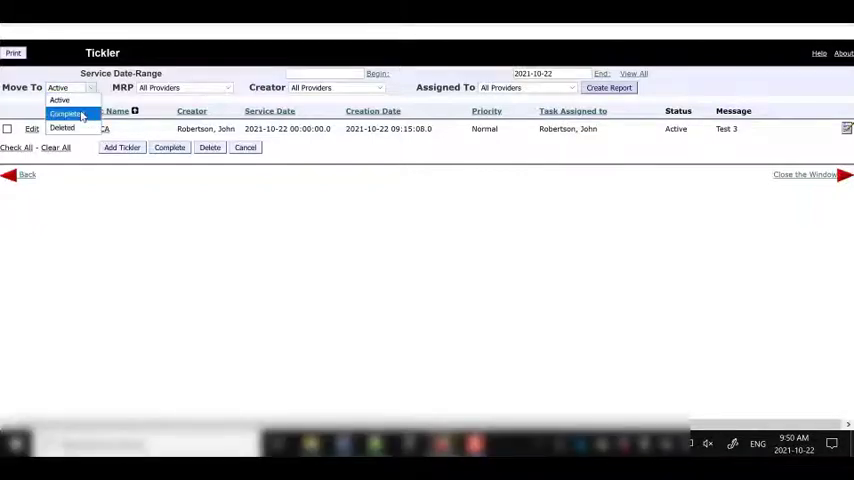
click(64, 112)
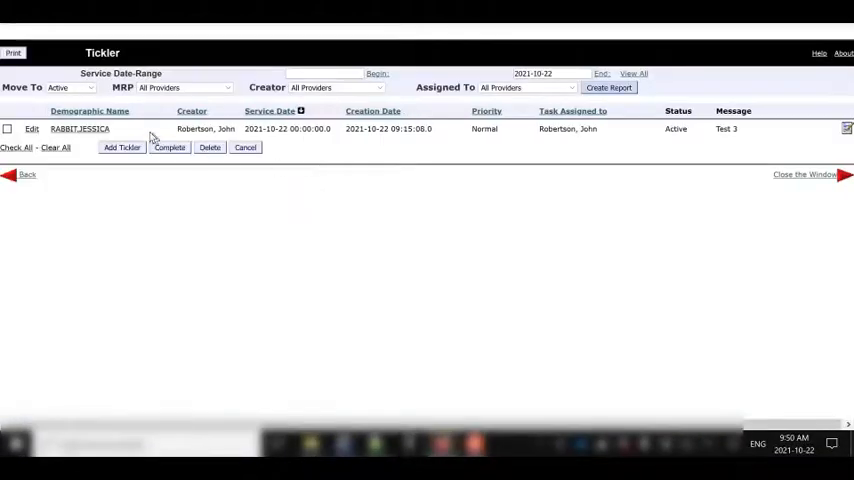
Go into Jessica Rabbit's eChart and bring up her own tickler list
double_click(80, 128)
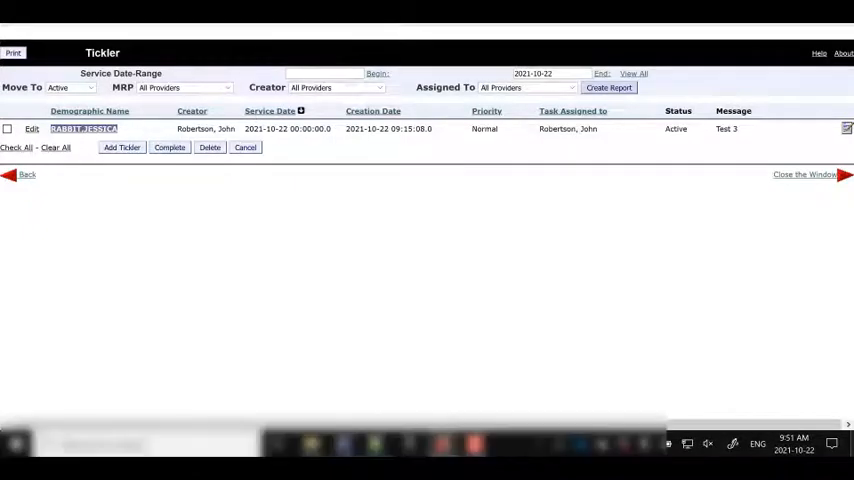
click(84, 128)
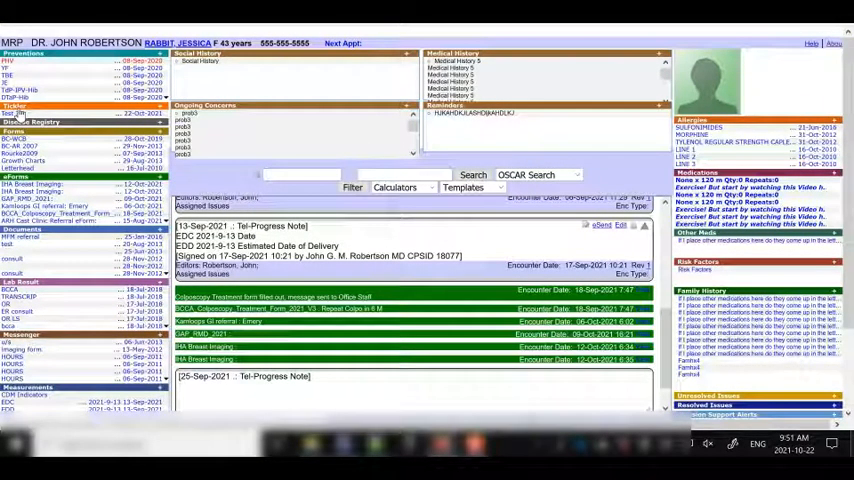
click(14, 108)
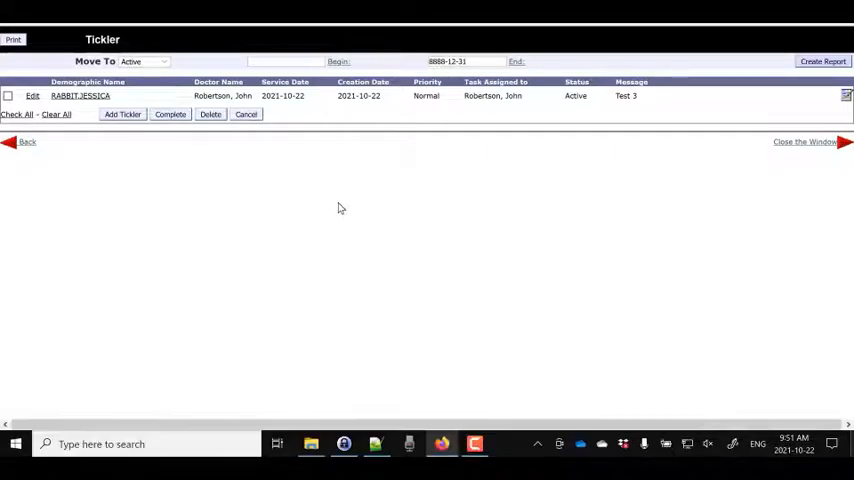
mouse_move(234, 188)
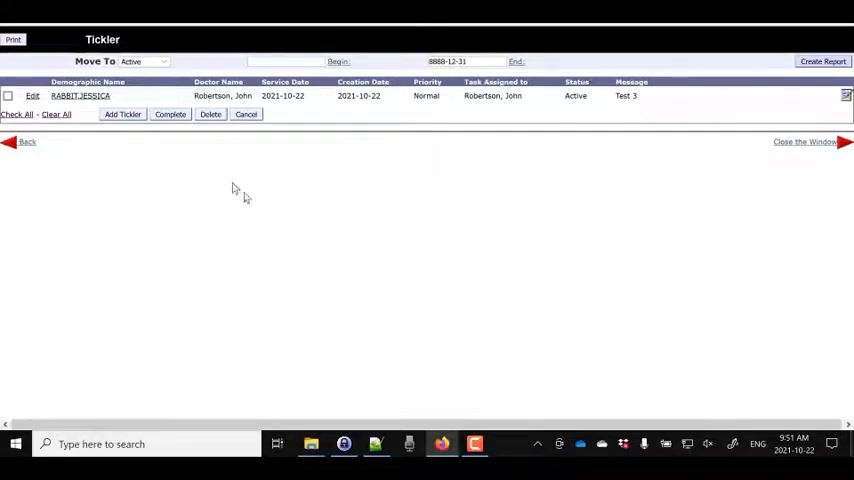
Filter her ticklers to Completed, showing the history back to 2010
click(144, 60)
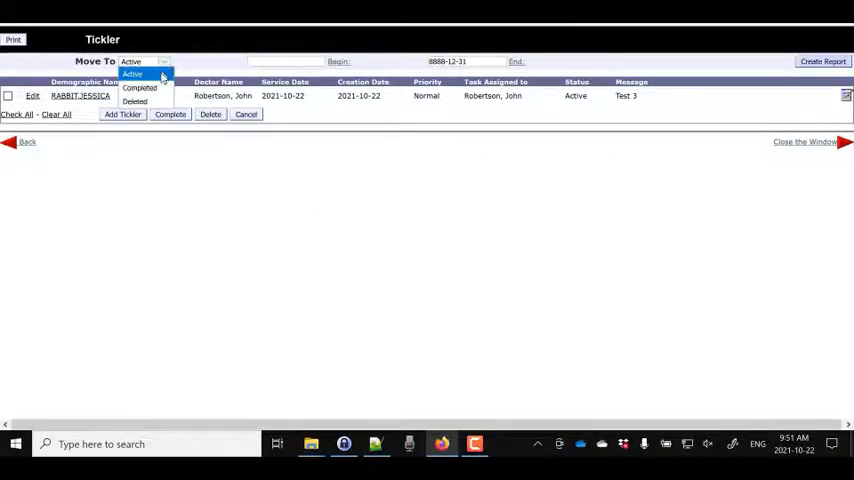
click(140, 88)
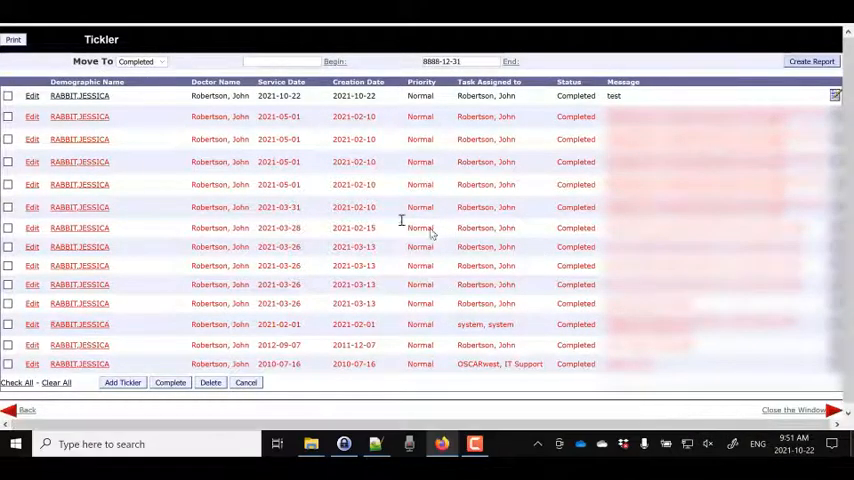
mouse_move(230, 116)
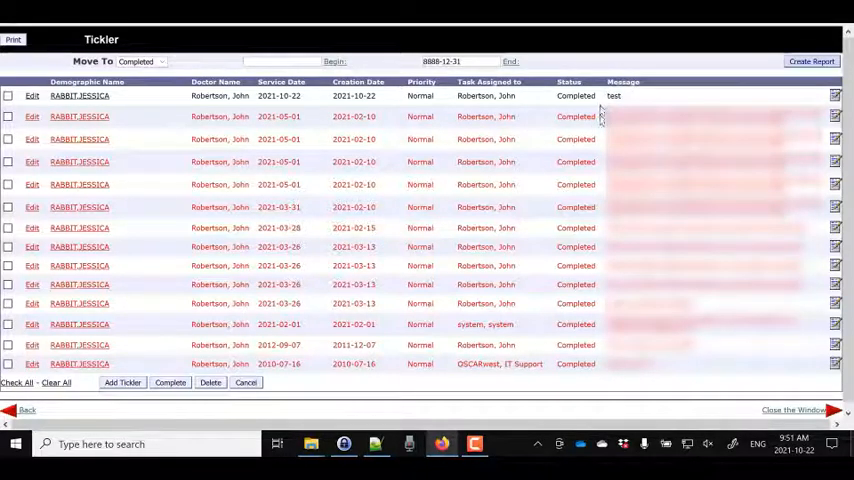
mouse_move(588, 344)
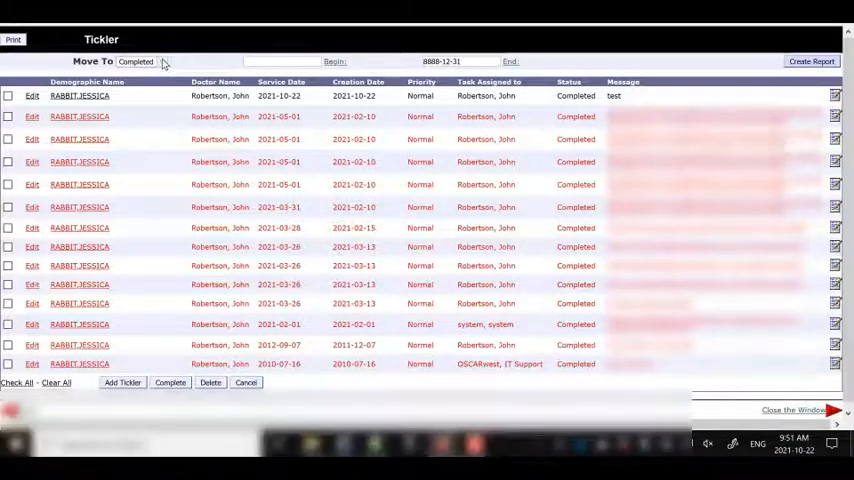
mouse_move(170, 120)
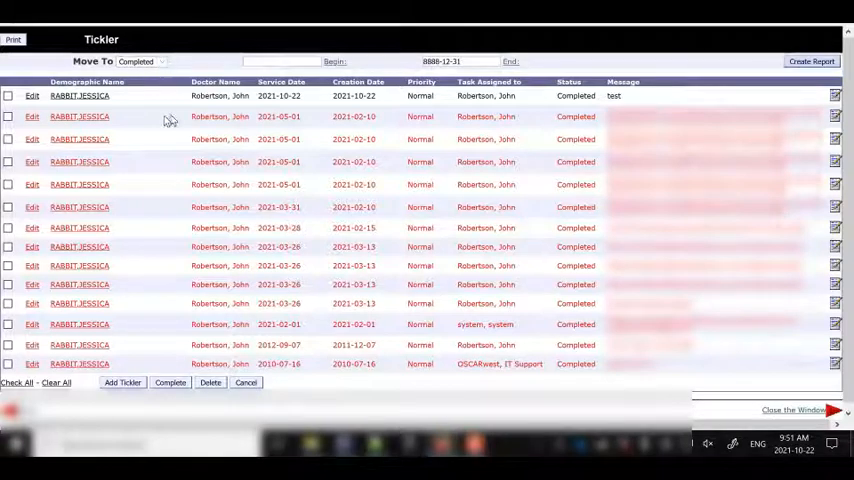
mouse_move(150, 100)
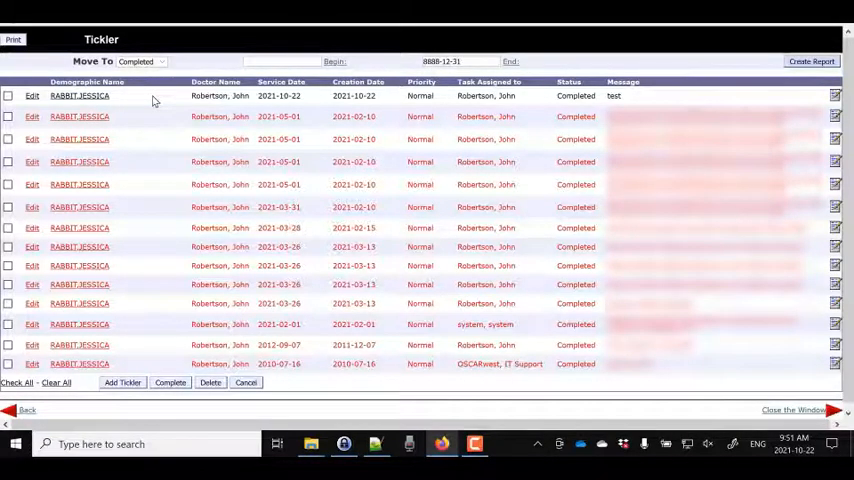
mouse_move(126, 308)
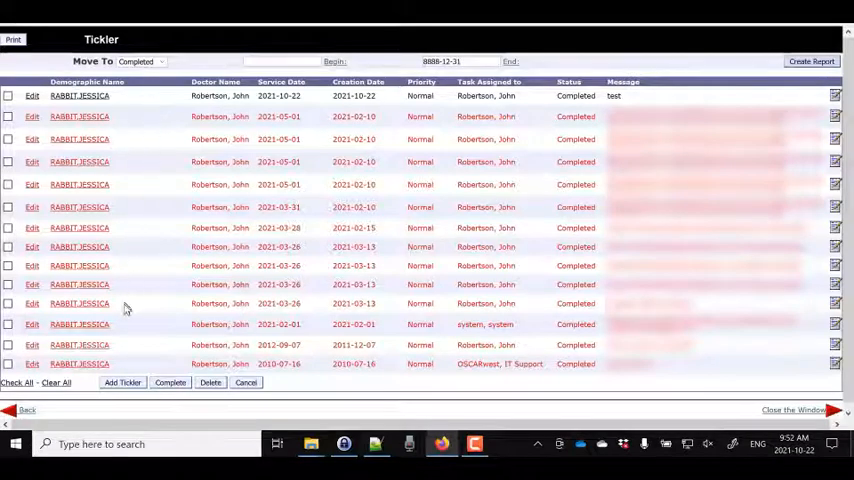
Switch the filter back to Active, showing 'Test 3', and return to her chart
click(140, 60)
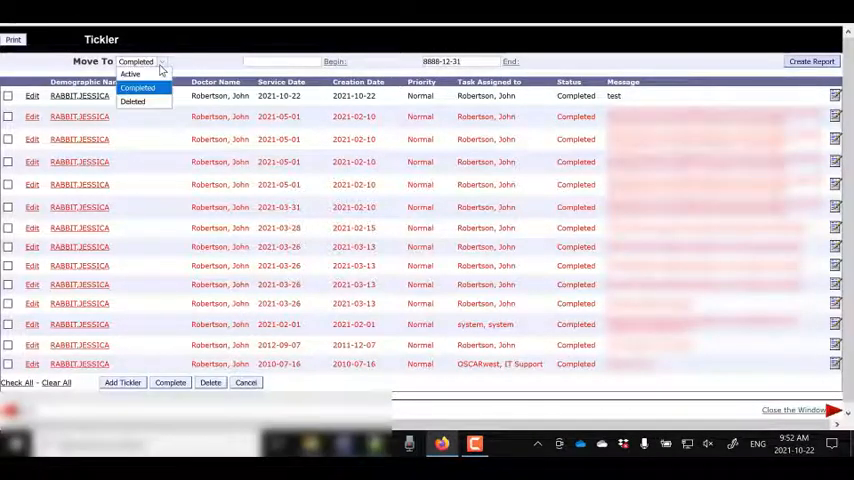
click(130, 74)
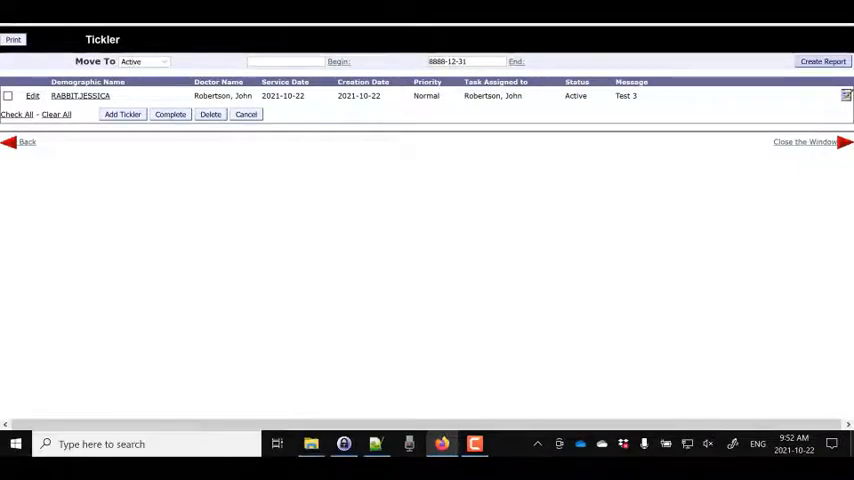
click(80, 96)
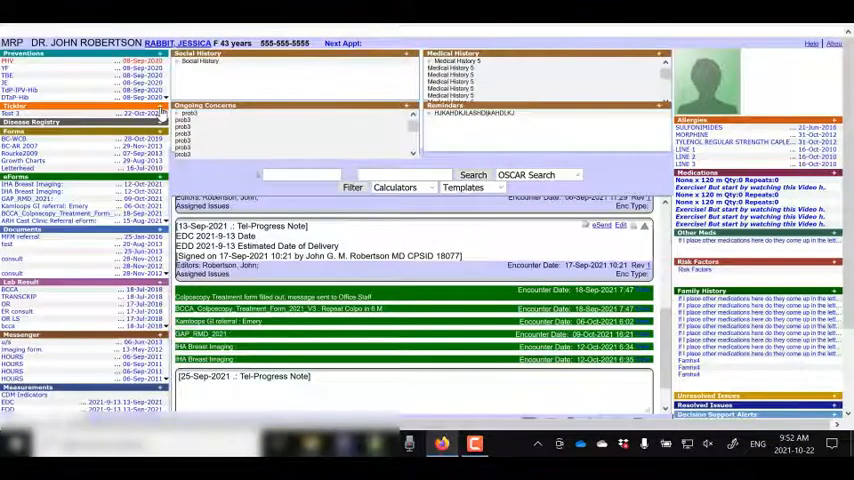
Start a new tickler for RABBIT, JESSICA dated 2021-10-22, glancing at the quick date choices
click(18, 104)
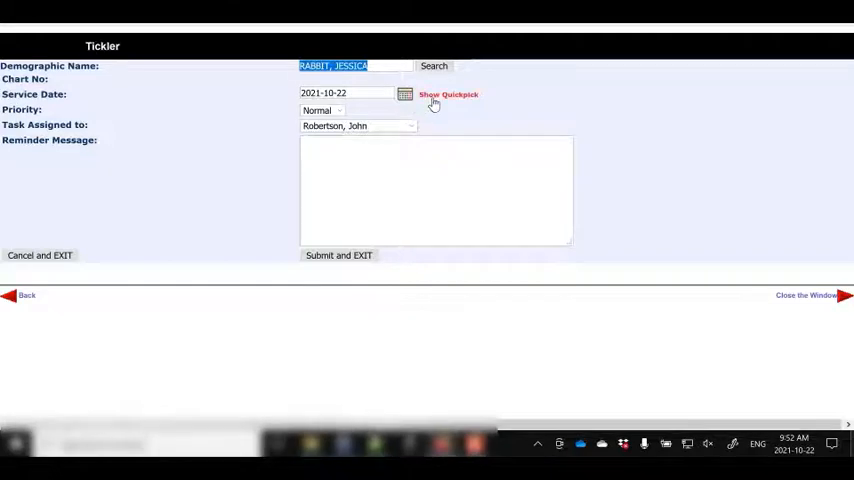
click(448, 94)
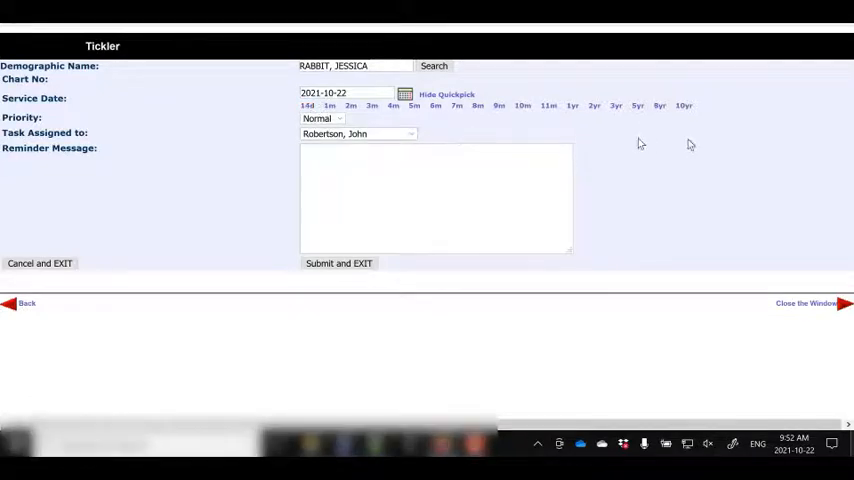
mouse_move(536, 104)
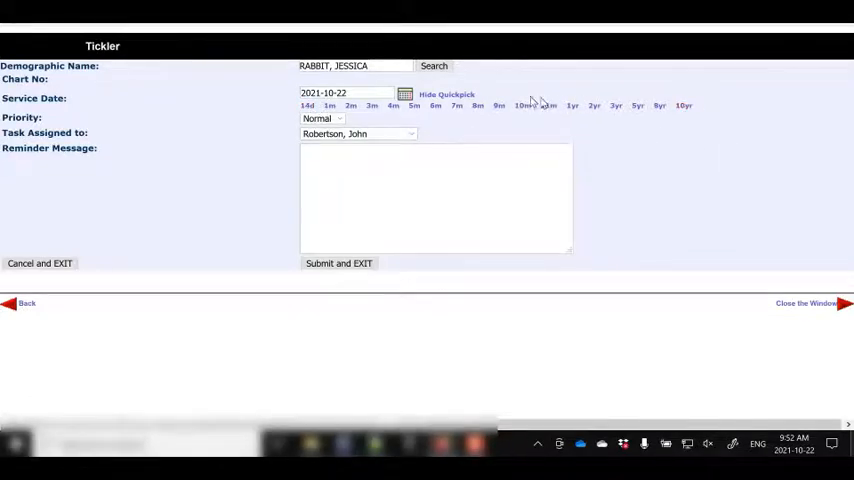
click(446, 94)
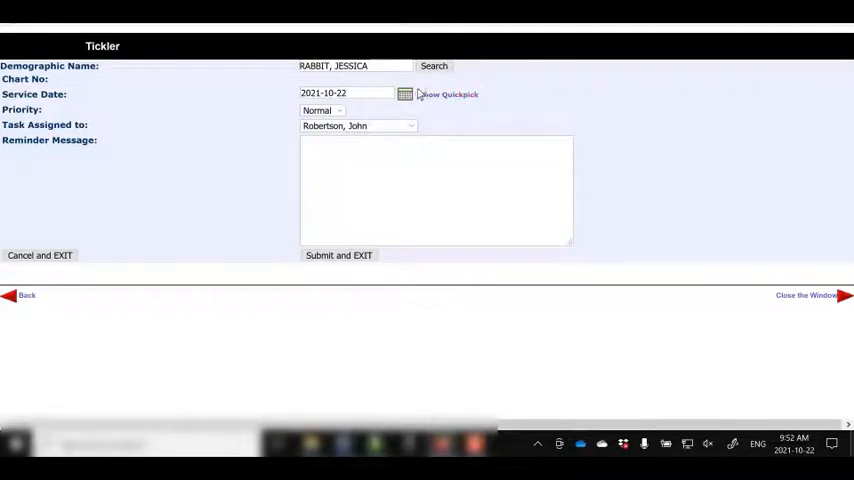
Pick 2021-12-25 from the calendar as the tickler's service date
click(404, 92)
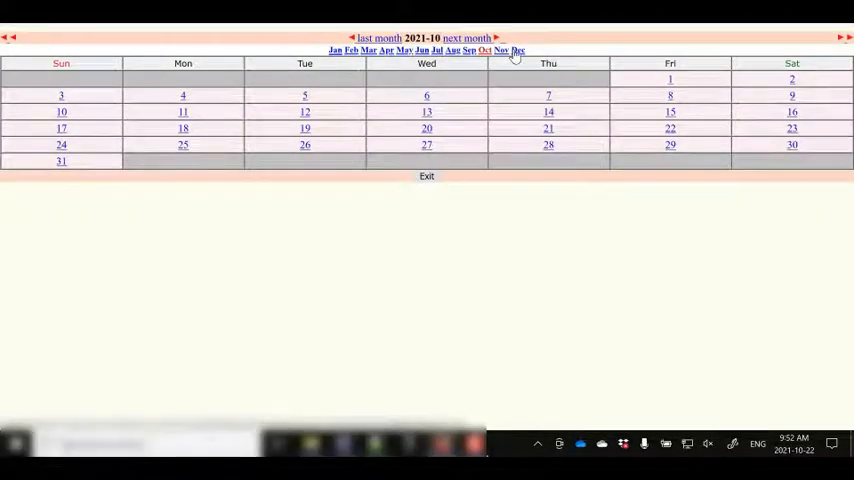
mouse_move(504, 90)
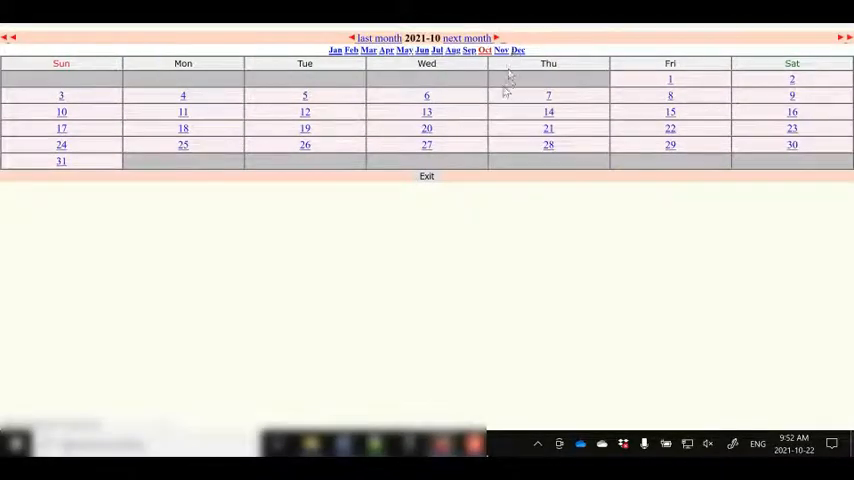
click(518, 50)
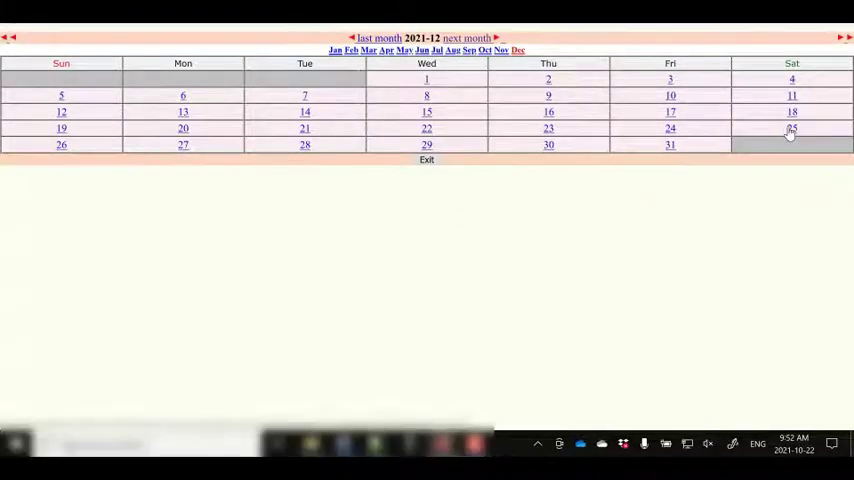
click(792, 128)
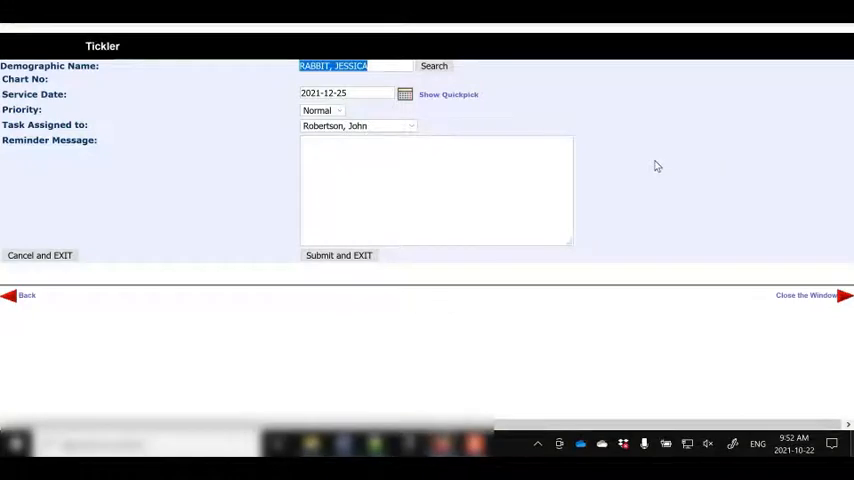
mouse_move(438, 132)
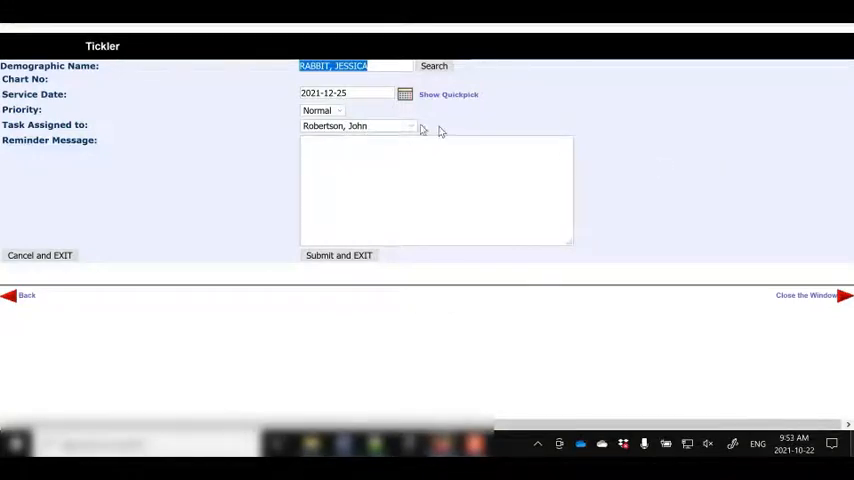
click(322, 110)
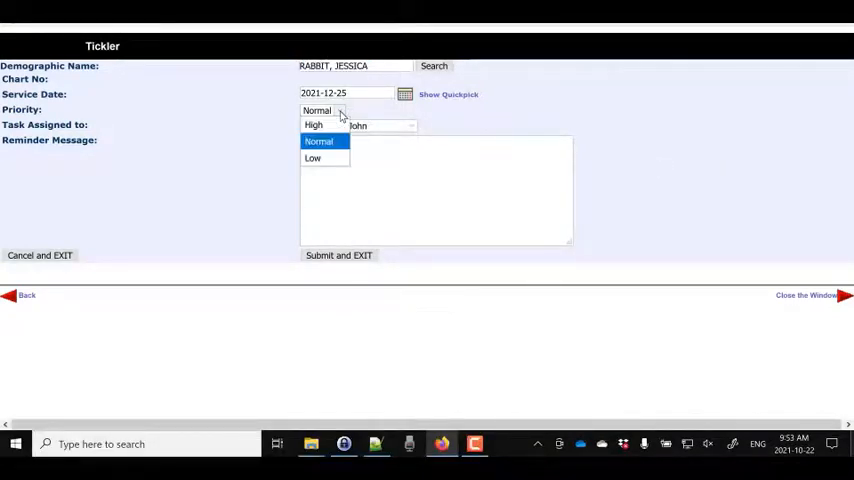
click(318, 140)
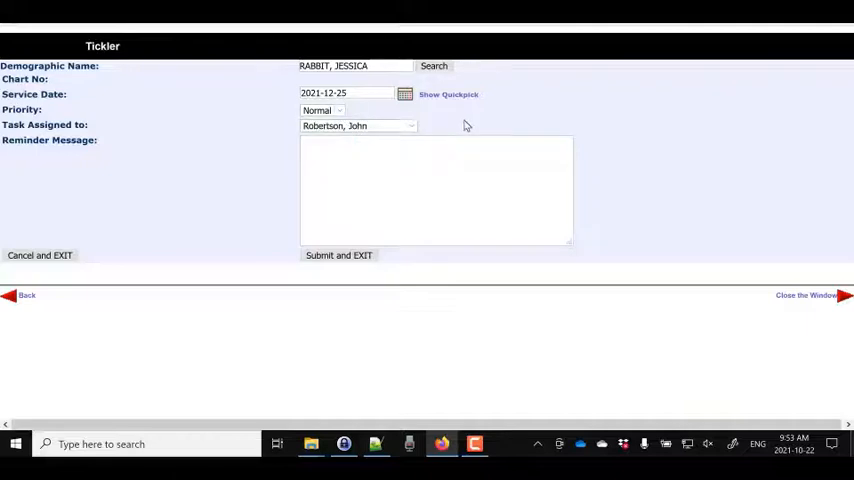
click(410, 126)
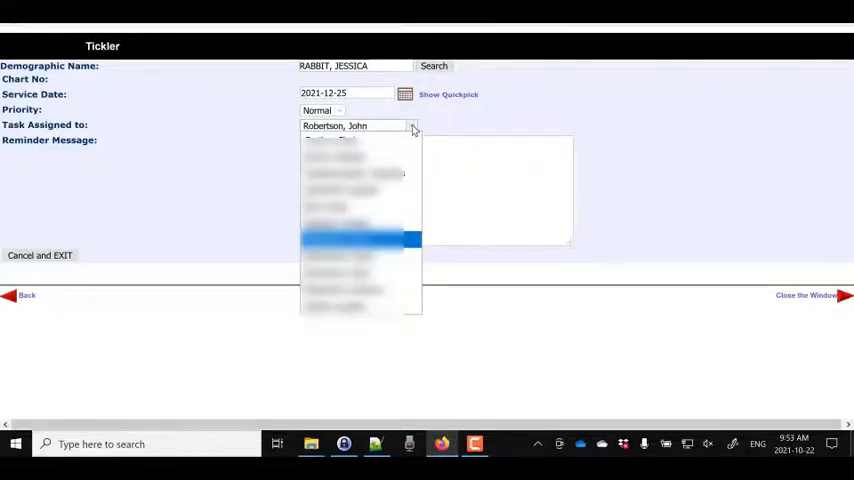
click(360, 238)
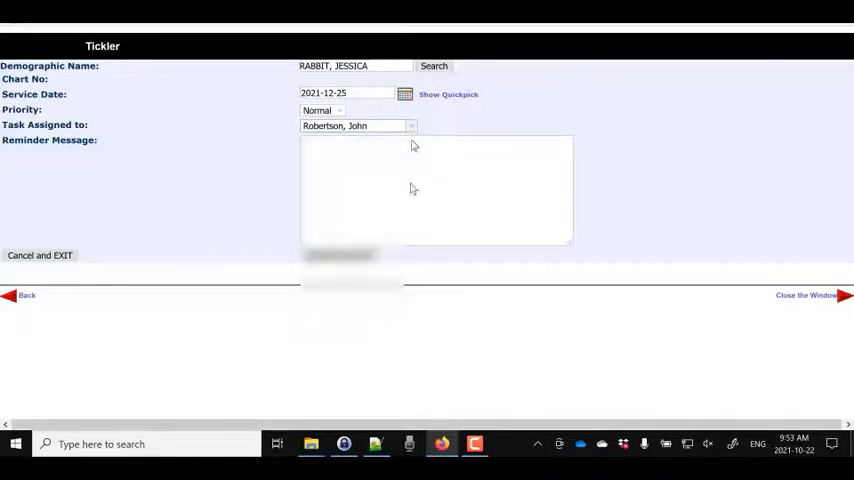
Enter 'Merry Christmas' as the reminder message
click(436, 190)
text(H)
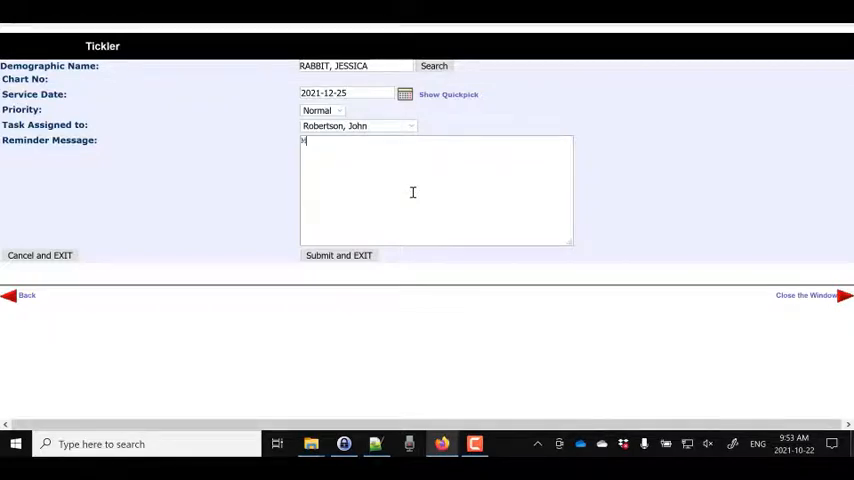
text(Merry C)
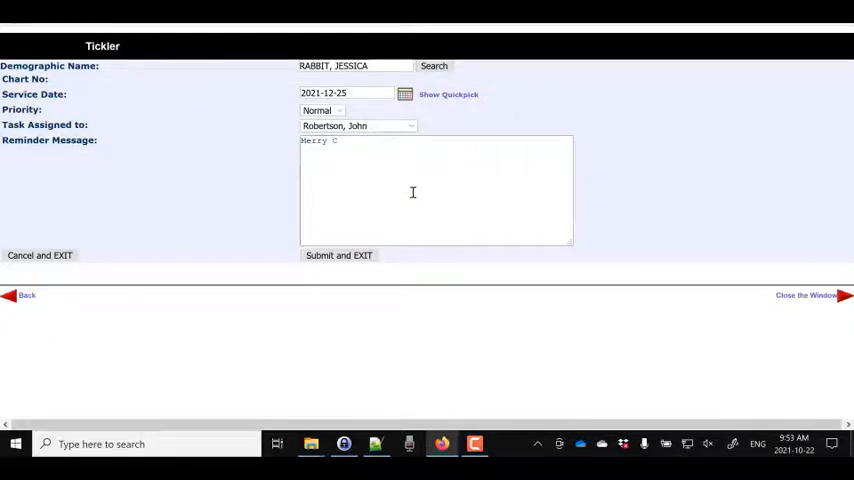
text(hris)
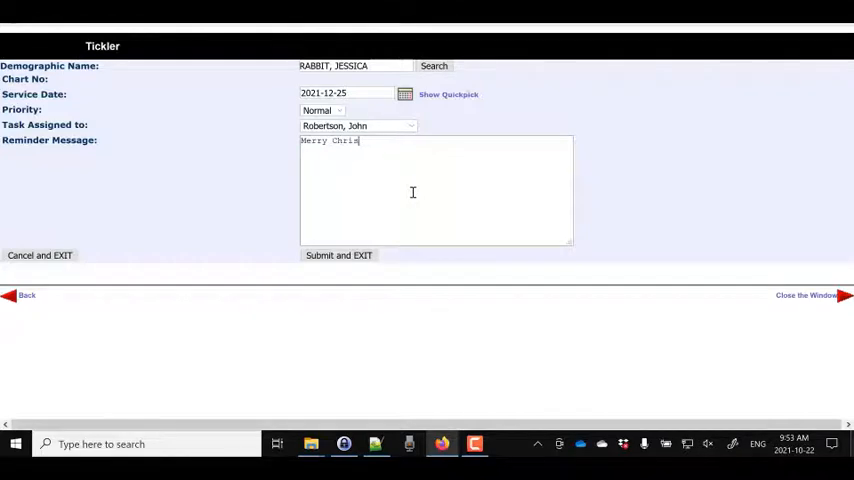
text(tmas)
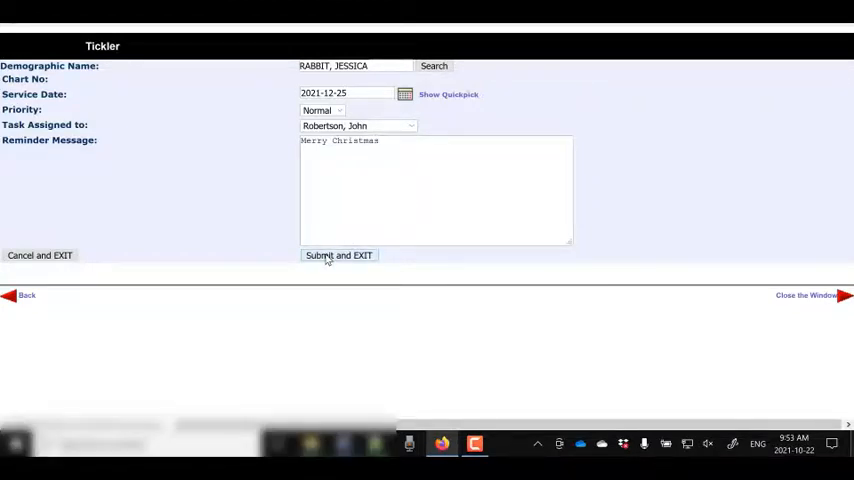
Submit and exit, saving the Merry Christmas tickler and returning to the list
click(338, 256)
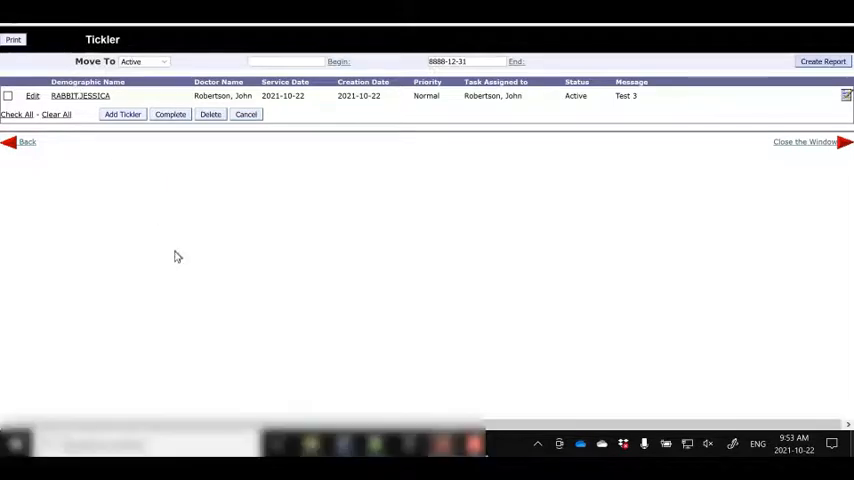
mouse_move(184, 270)
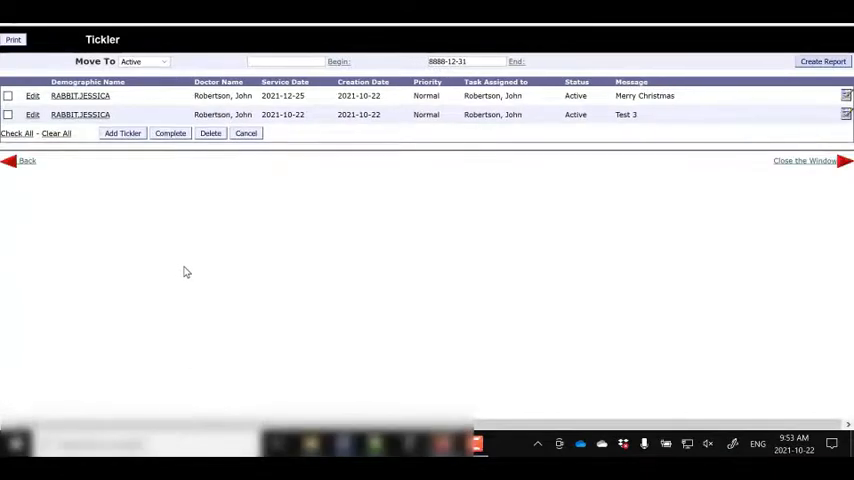
mouse_move(278, 290)
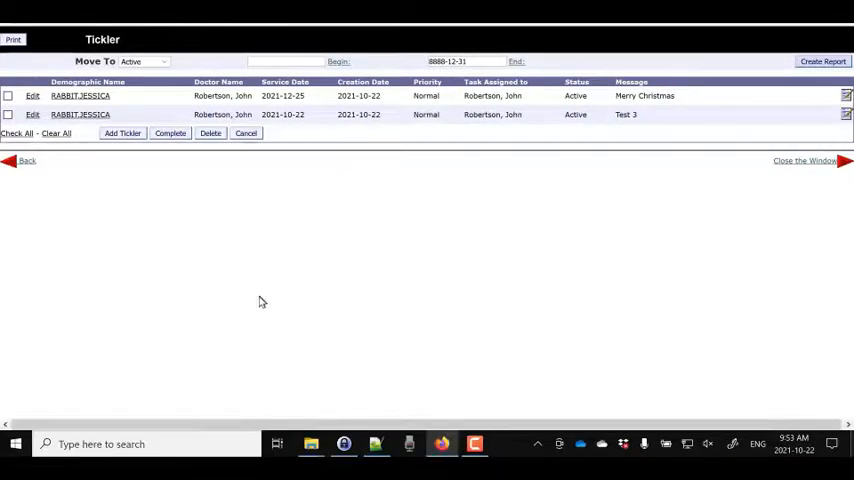
mouse_move(276, 288)
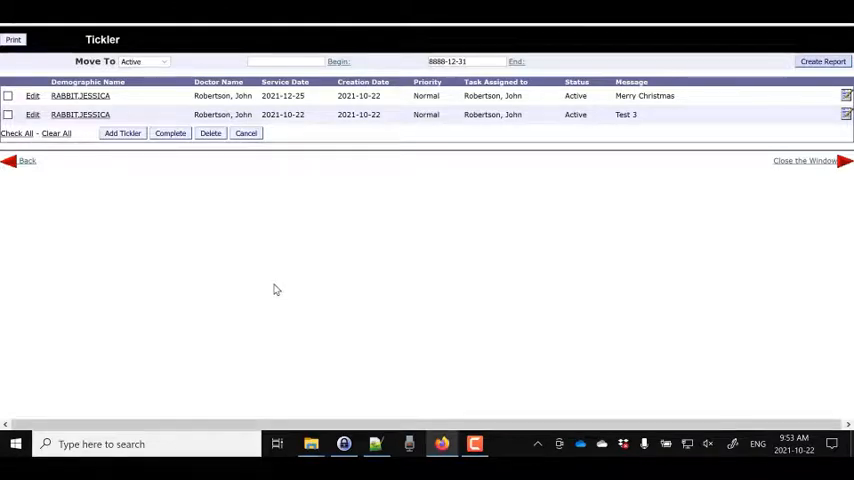
mouse_move(294, 196)
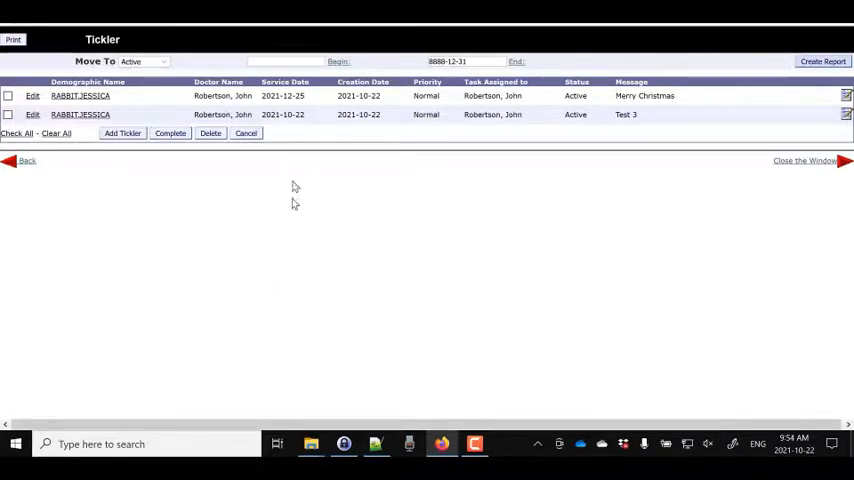
mouse_move(296, 120)
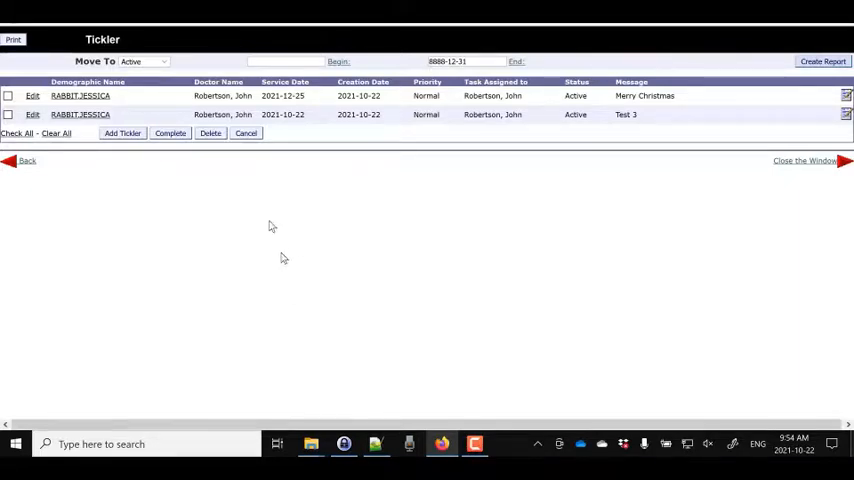
Go to the main Tickler page filtered through 2021-10-22, listing only 'Test 3'
click(804, 160)
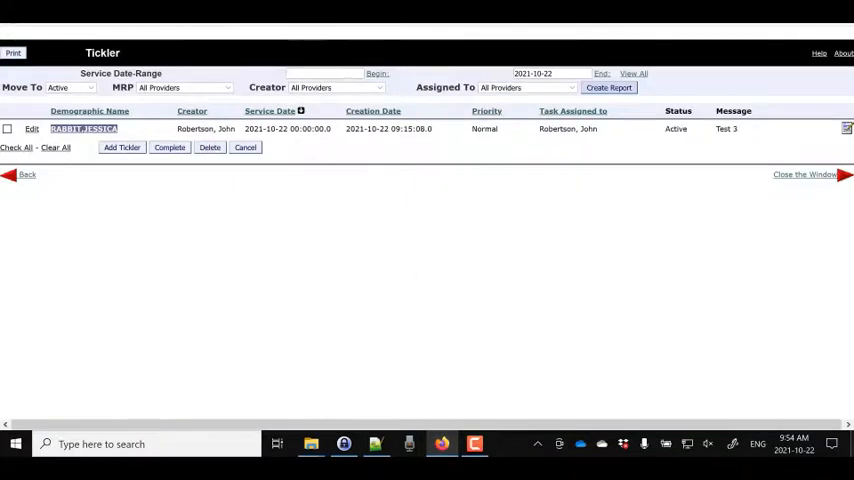
mouse_move(318, 260)
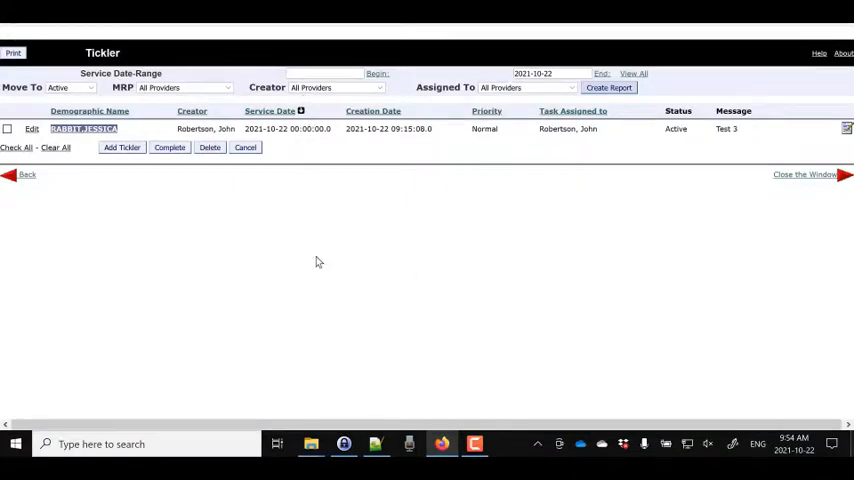